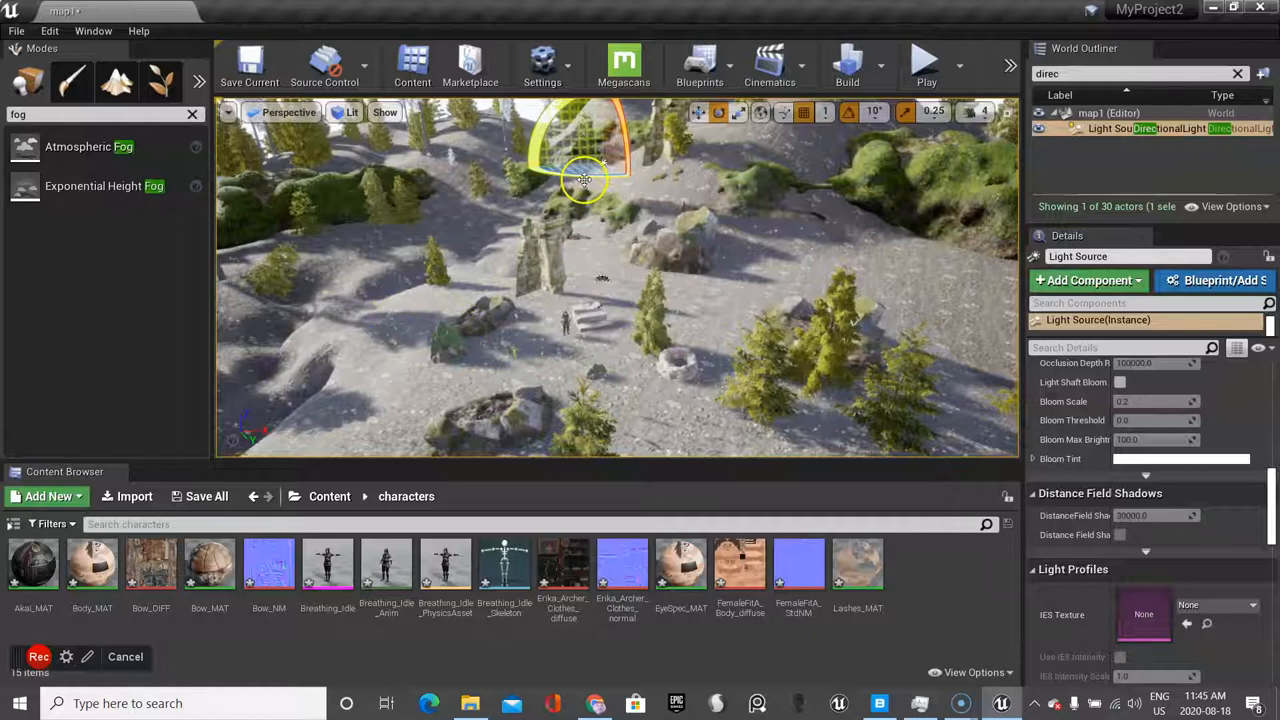
Rotate the directional light through several gizmo drags to lower the sun for long shadows
left_click_drag(585, 180, 655, 165)
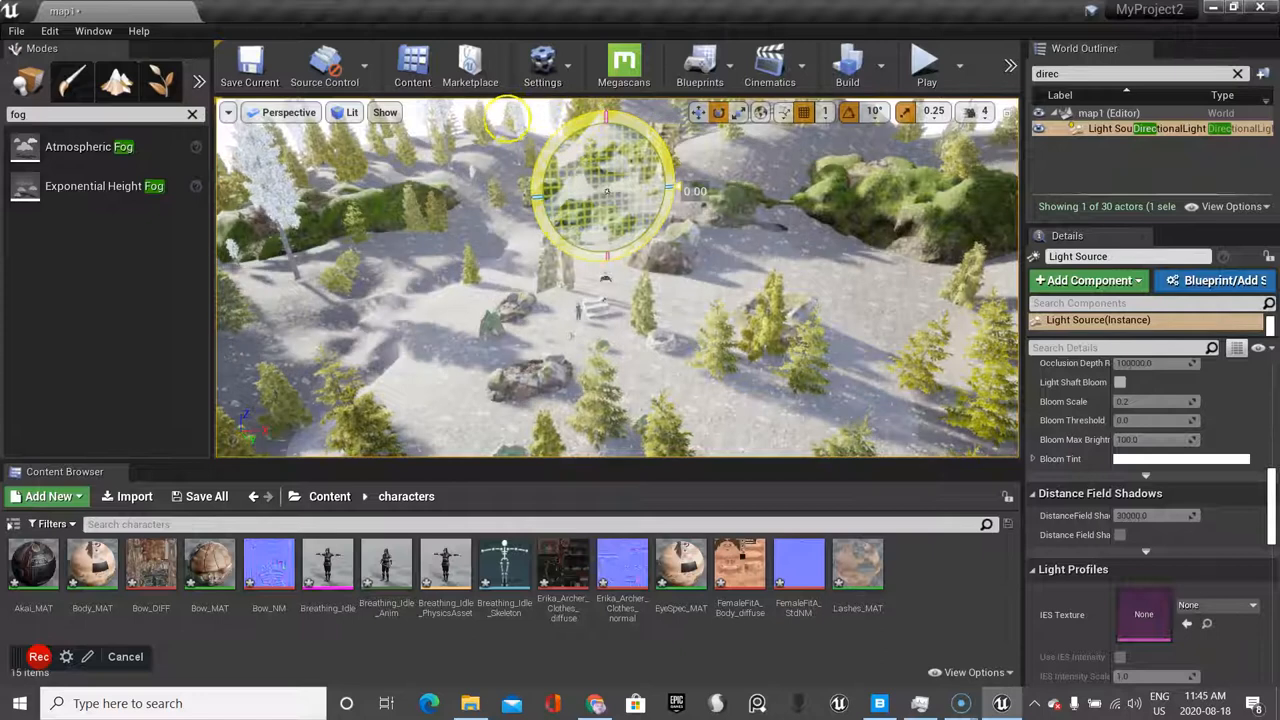
left_click_drag(605, 200, 695, 210)
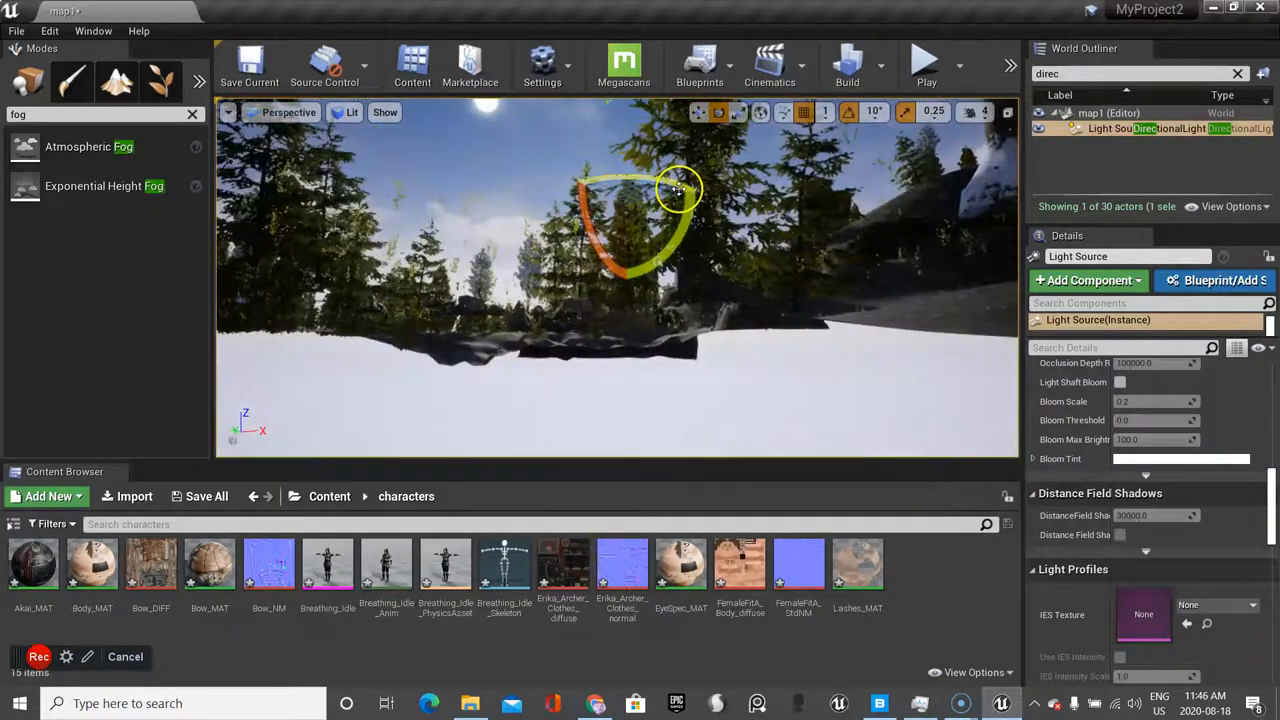
left_click_drag(677, 190, 625, 178)
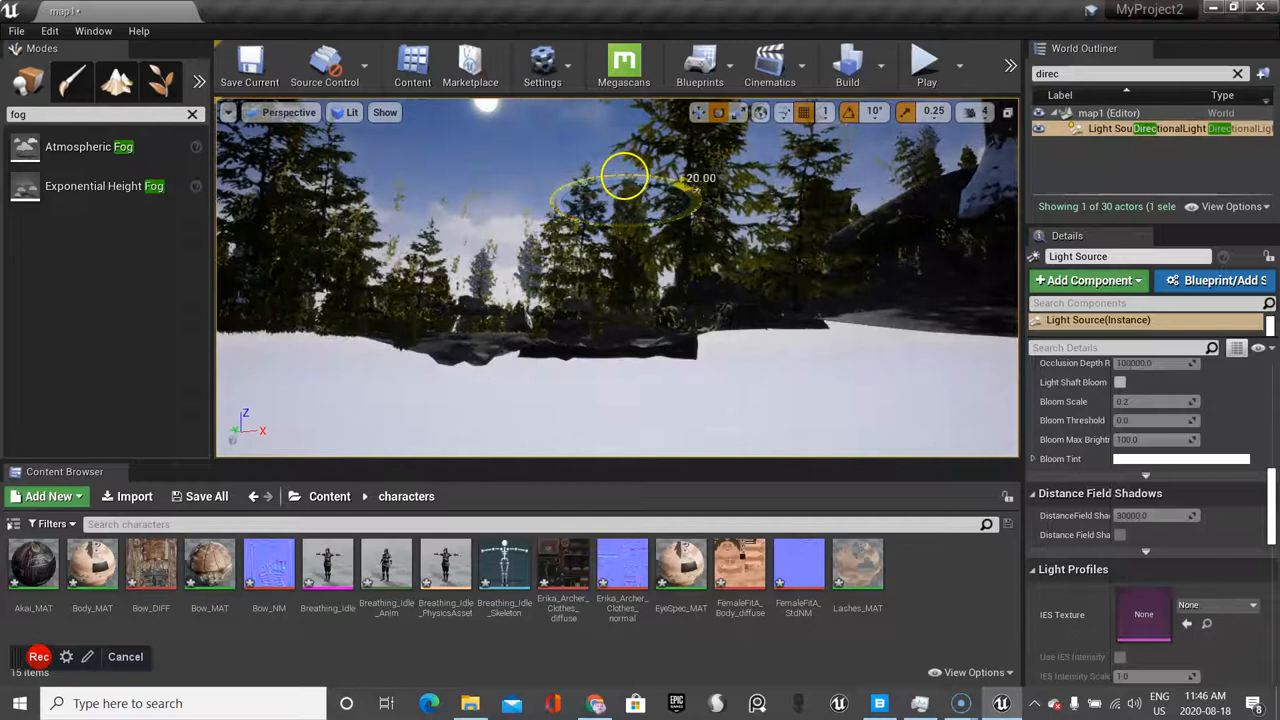
left_click_drag(625, 177, 717, 307)
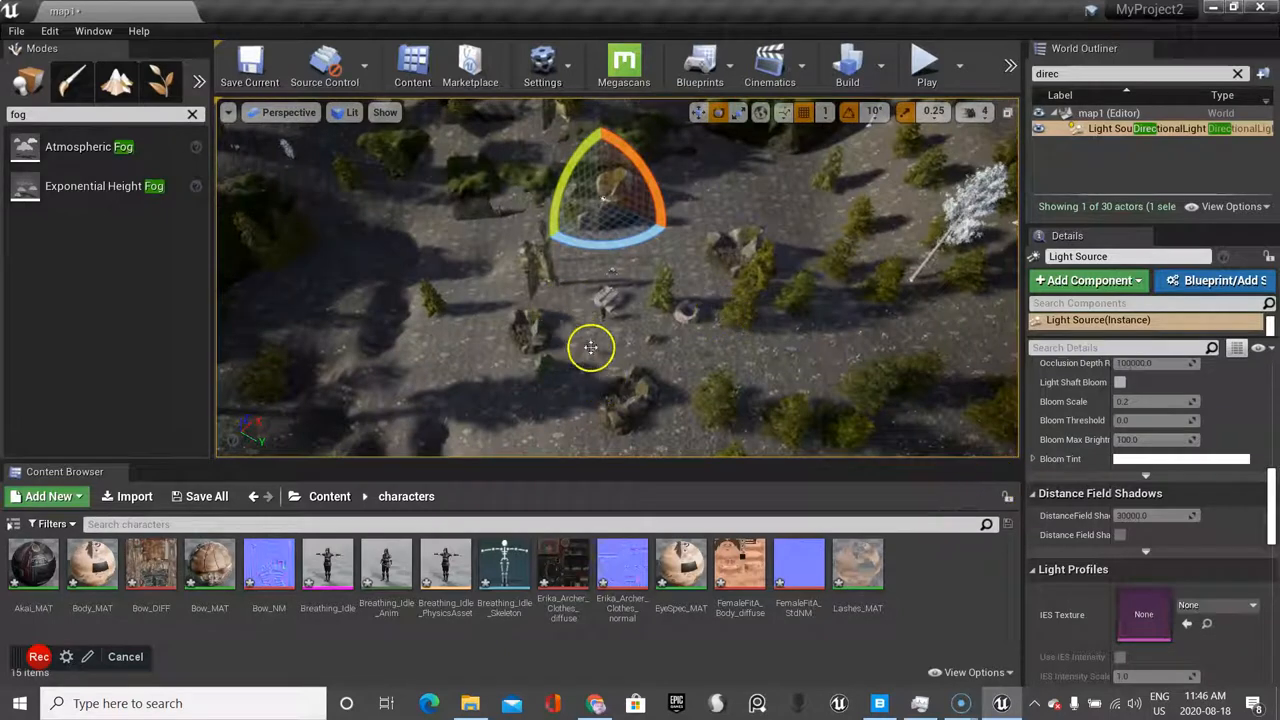
left_click_drag(590, 348, 775, 250)
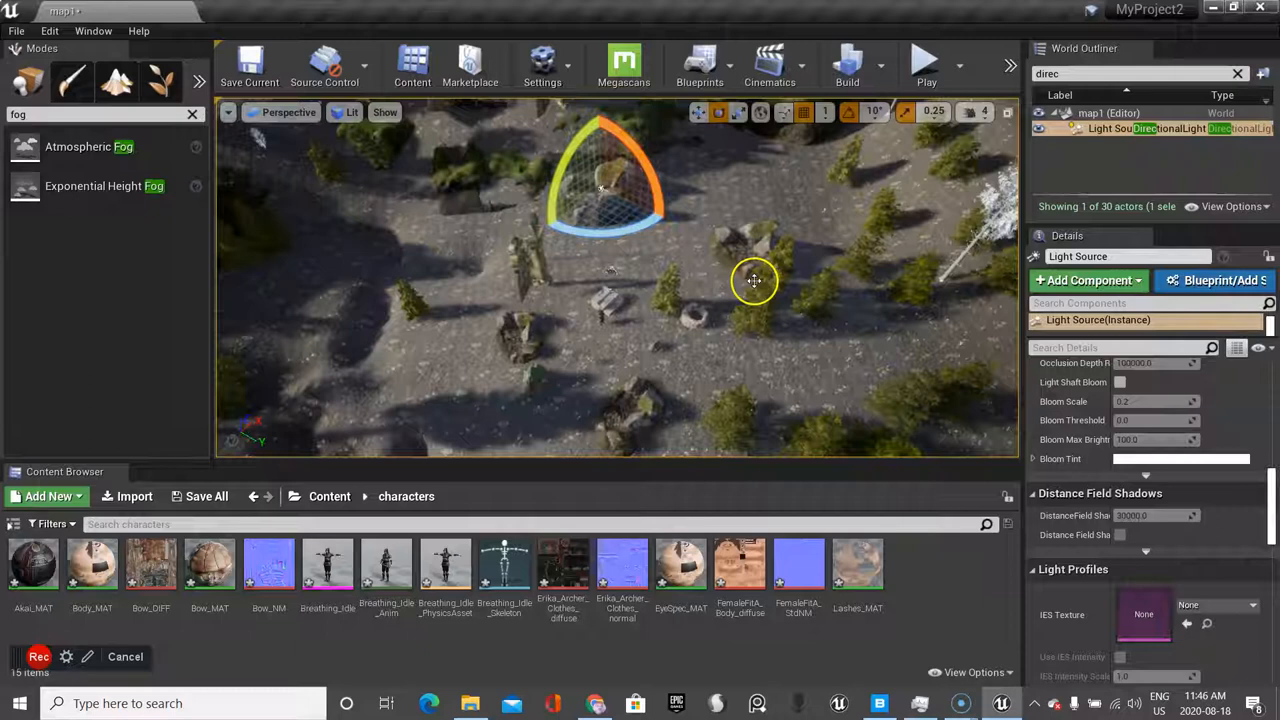
left_click(540, 60)
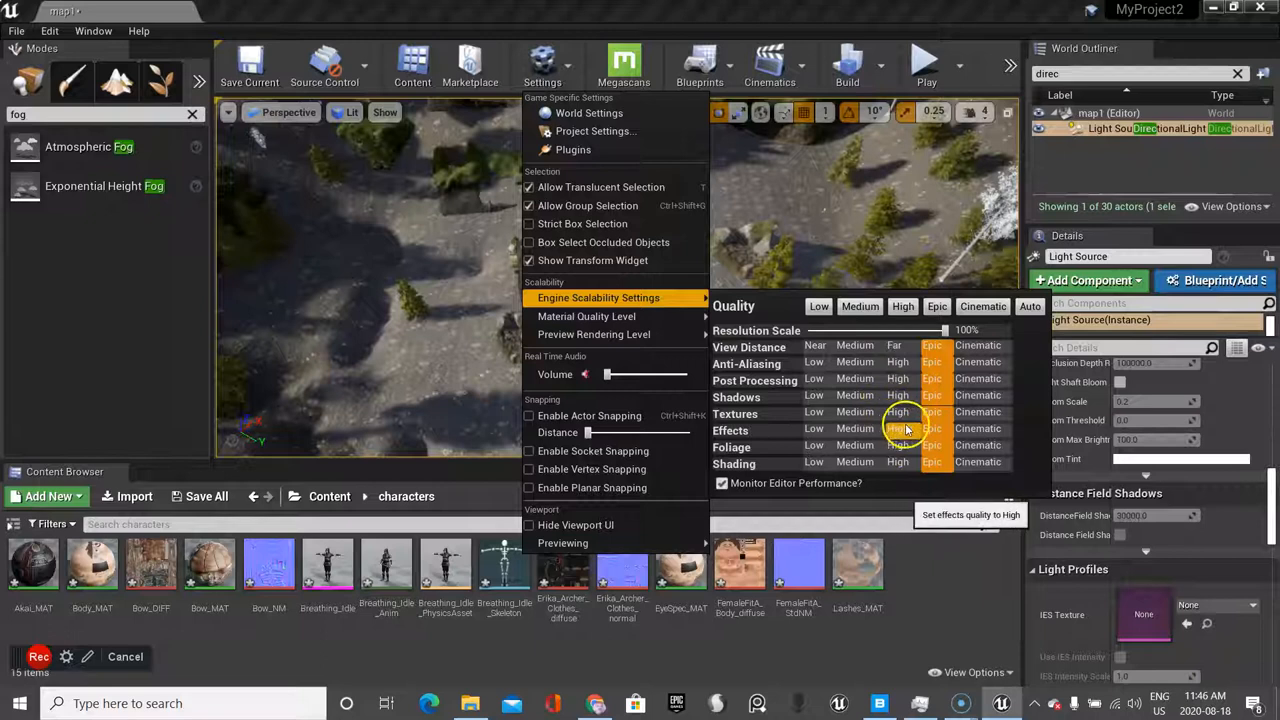
mouse_move(897, 396)
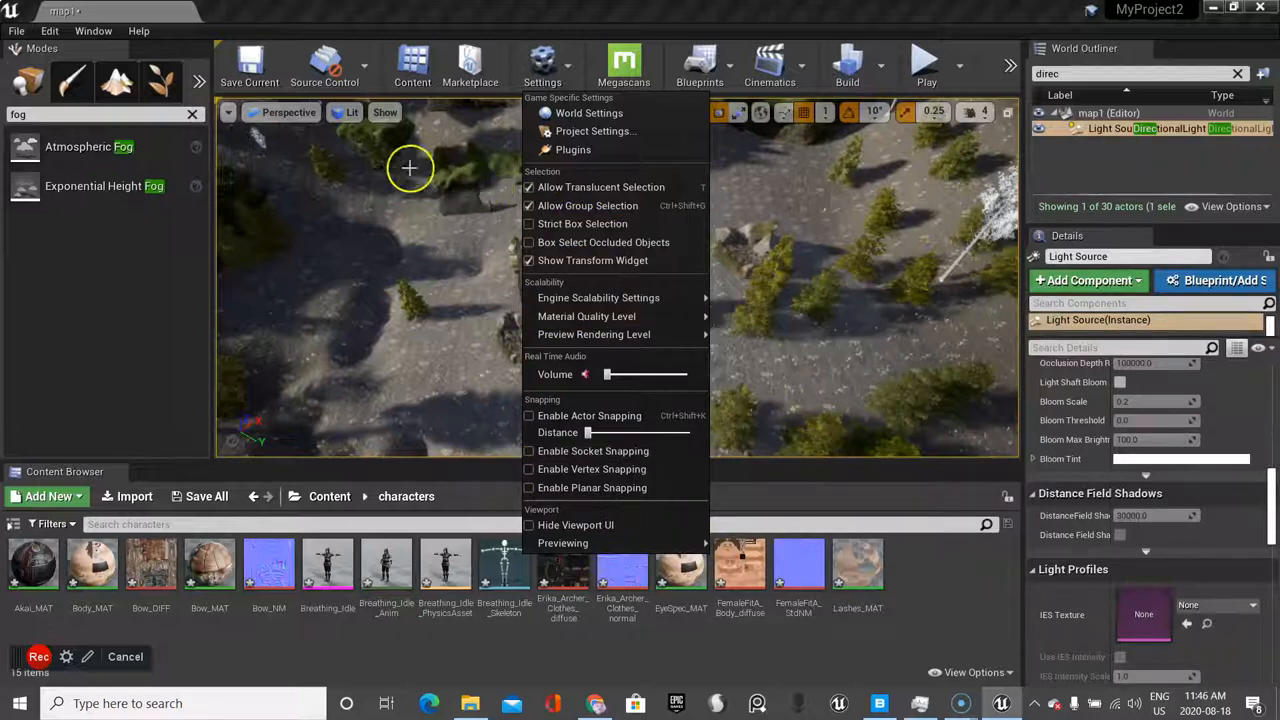
mouse_move(712, 40)
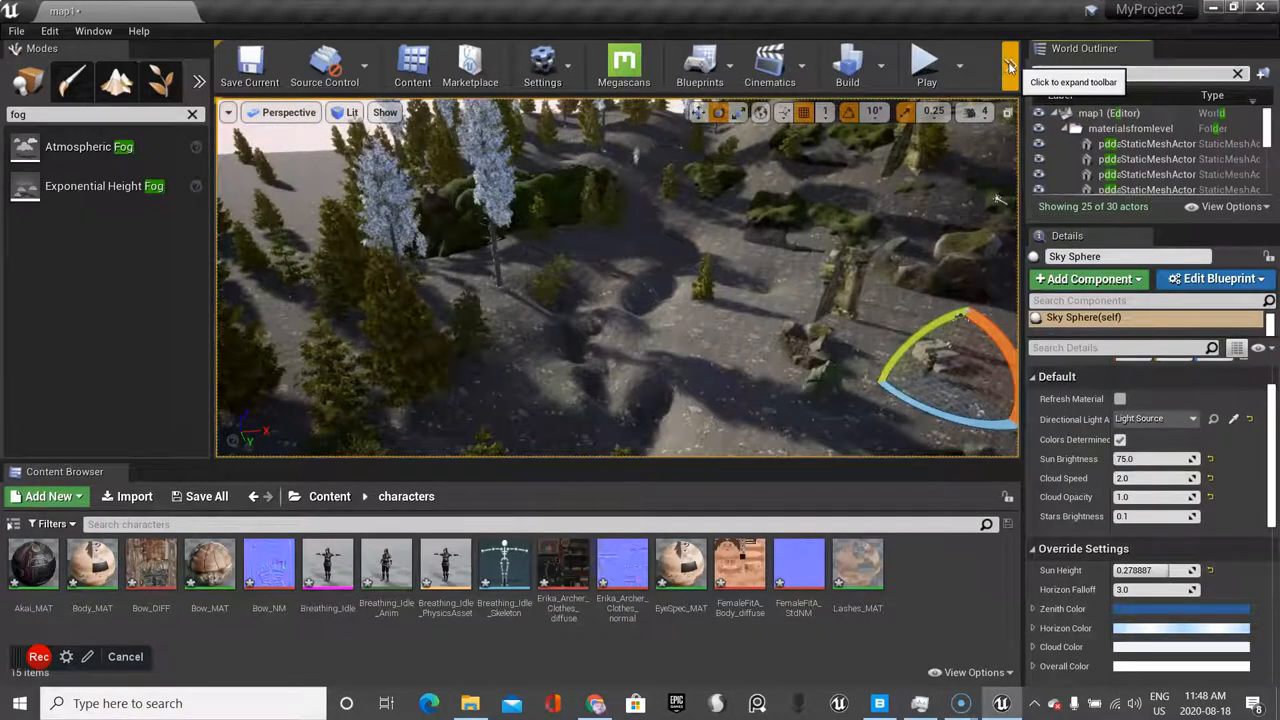
Filter the World Outliner to the directional light by searching 'dire'
type("dire")
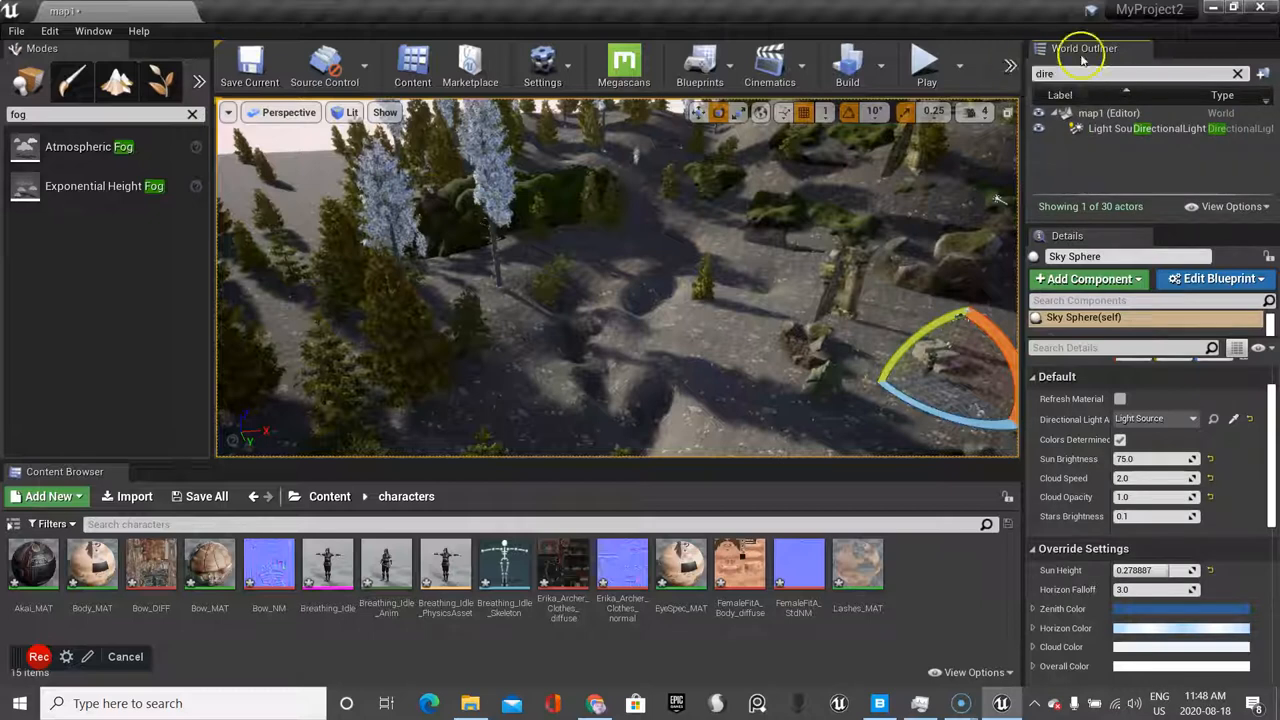
Tint the Light Source pale lavender, then filter the World Outliner by 'sky'
left_click(1150, 128)
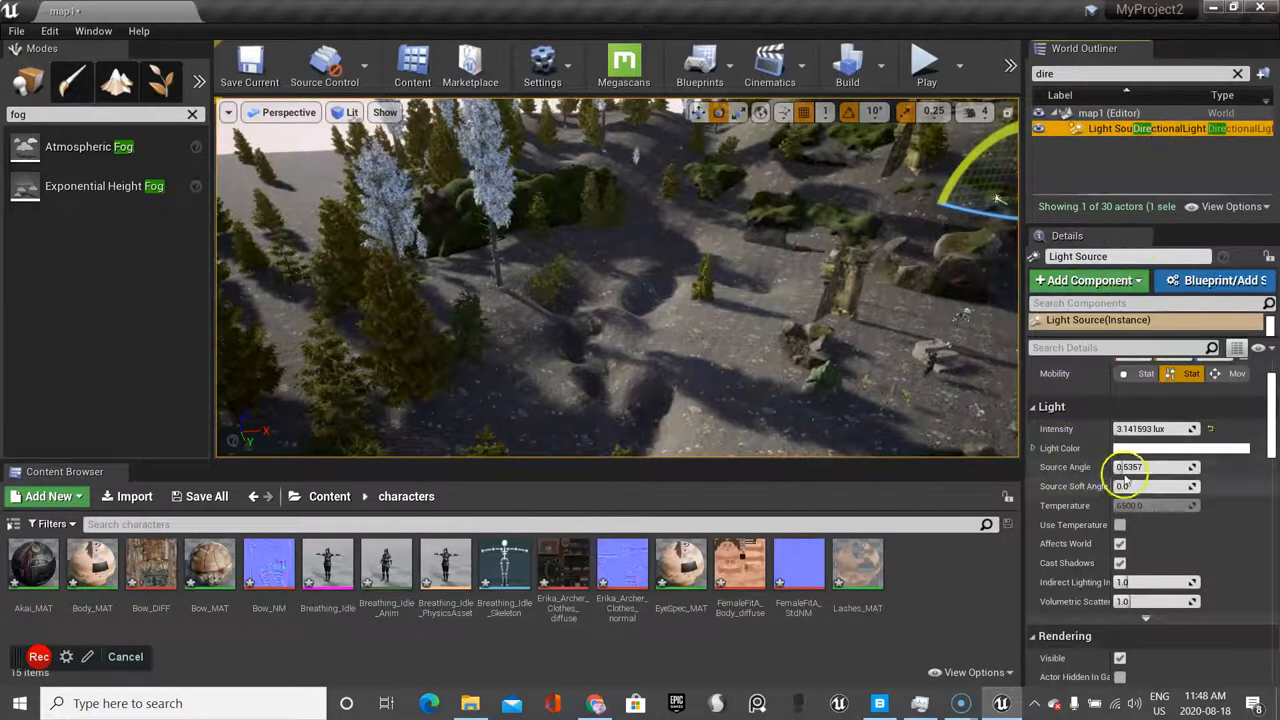
left_click(1156, 449)
type("0.225")
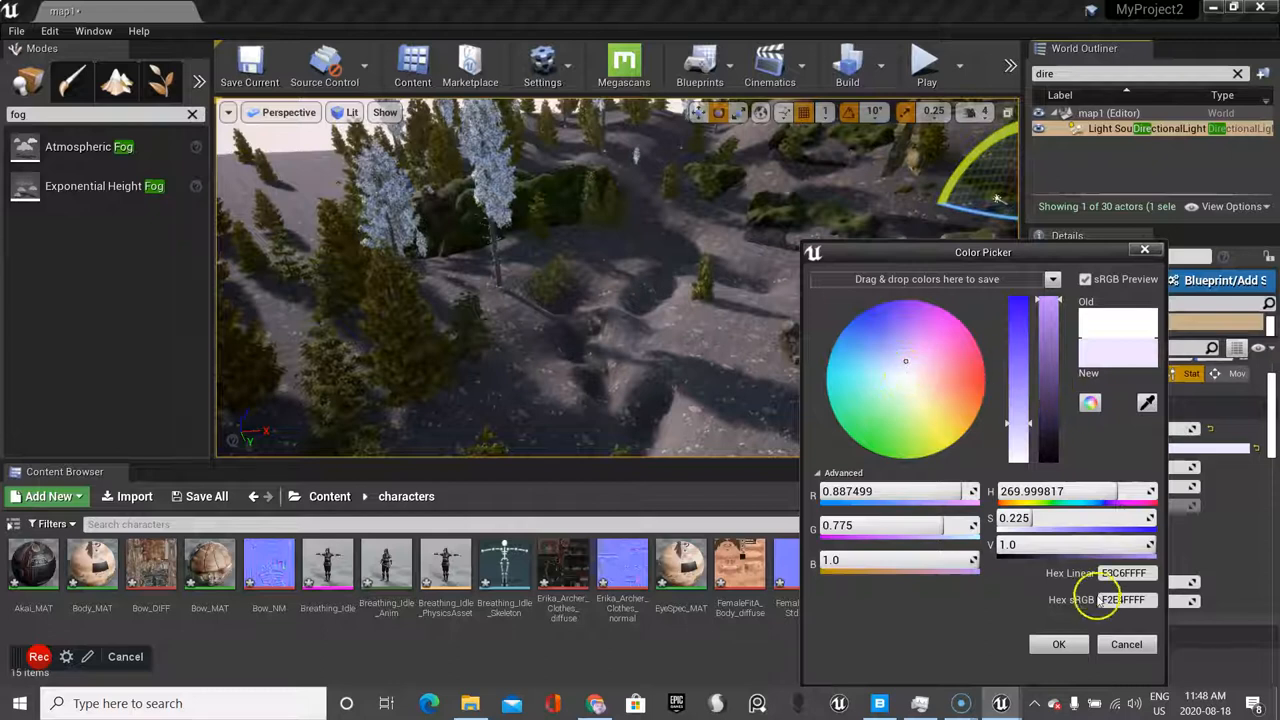
left_click(1058, 644)
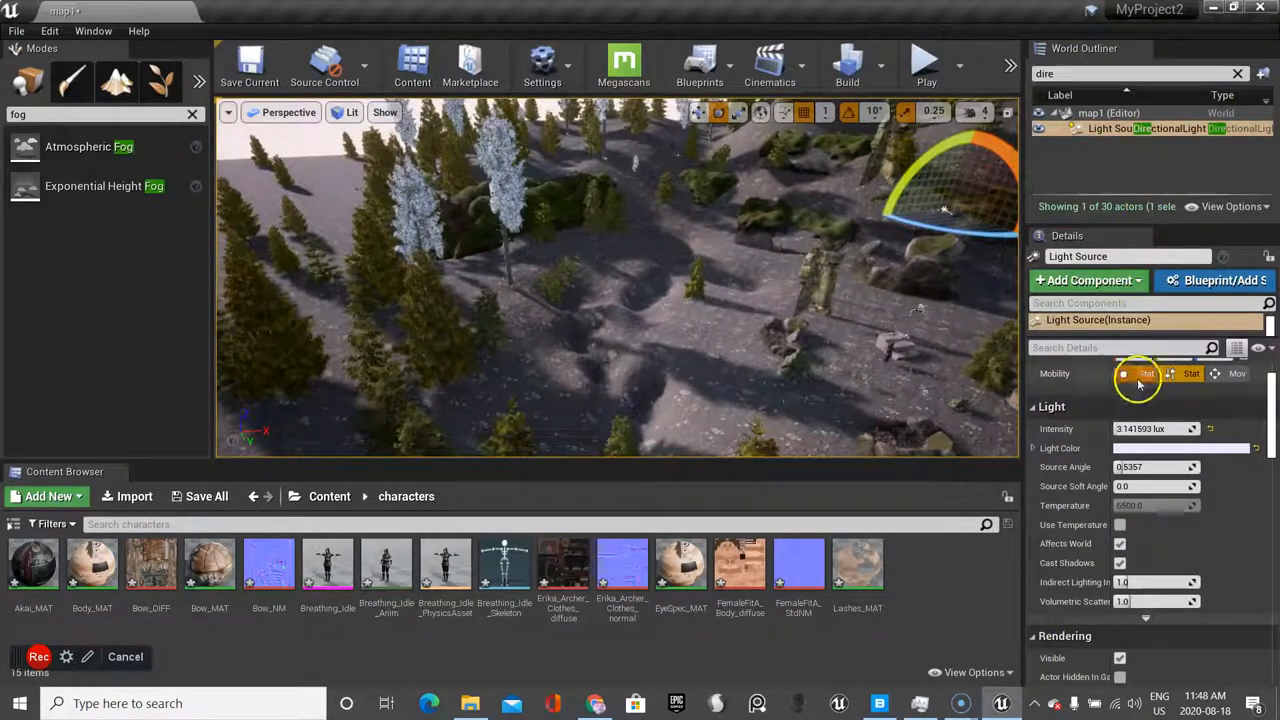
left_click(1133, 373)
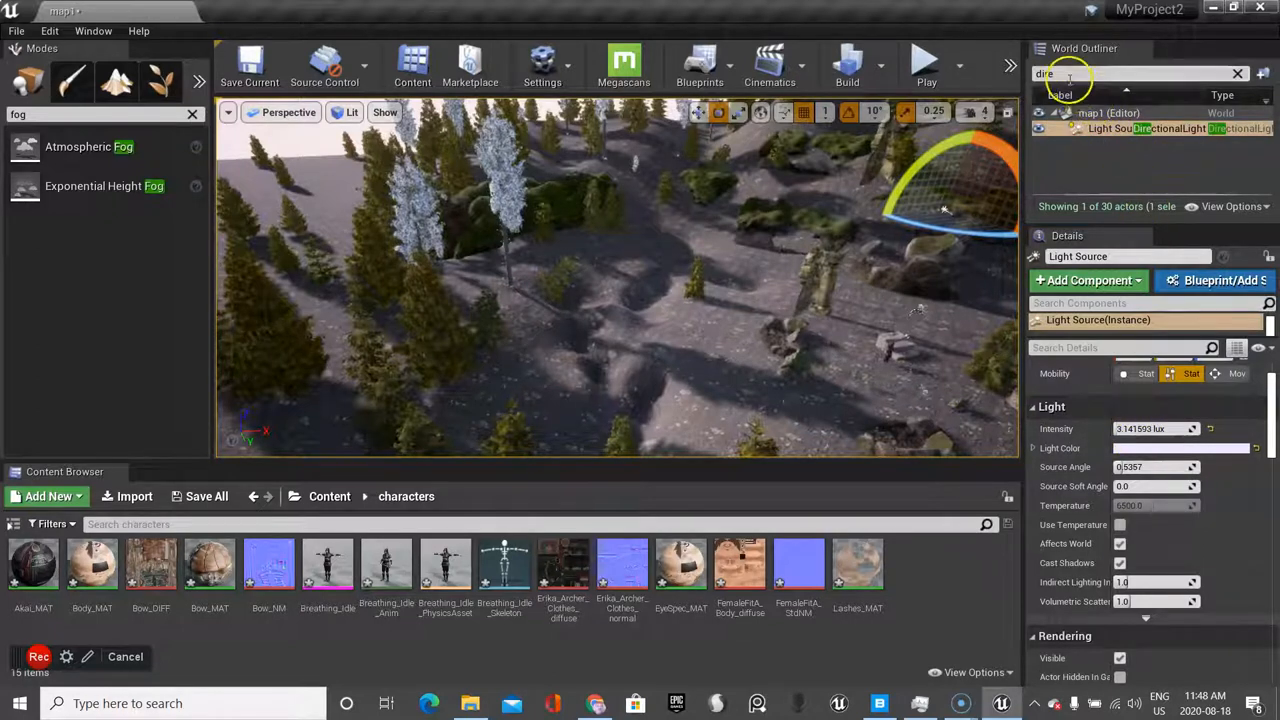
type("sky")
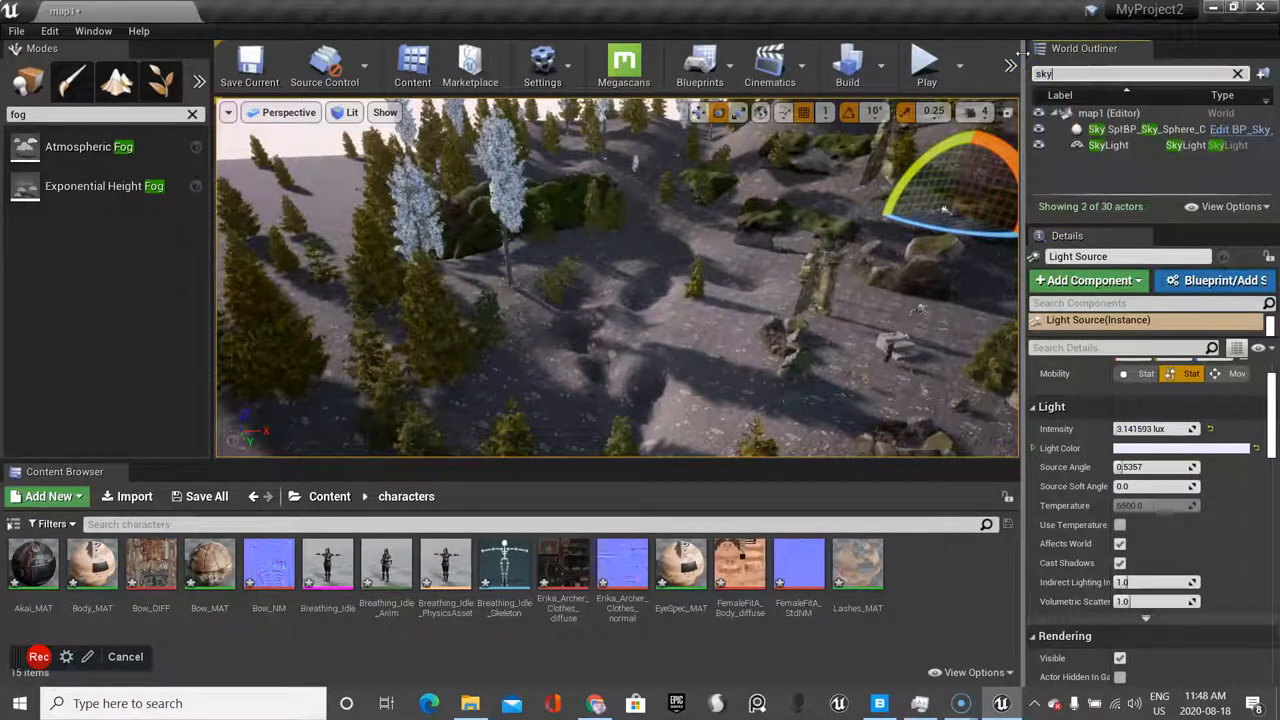
Select the Sky Sphere, search 'direc', then reselect the Sky Sphere to view its settings
left_click(1100, 128)
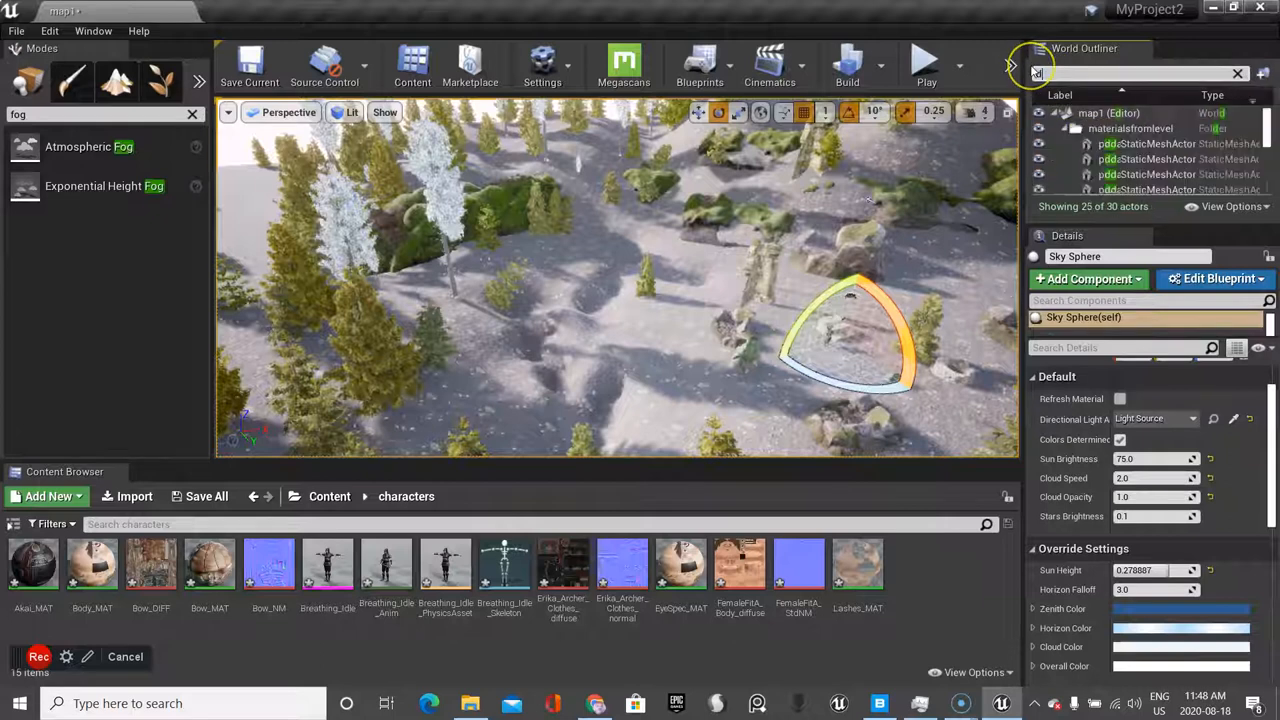
type("direc")
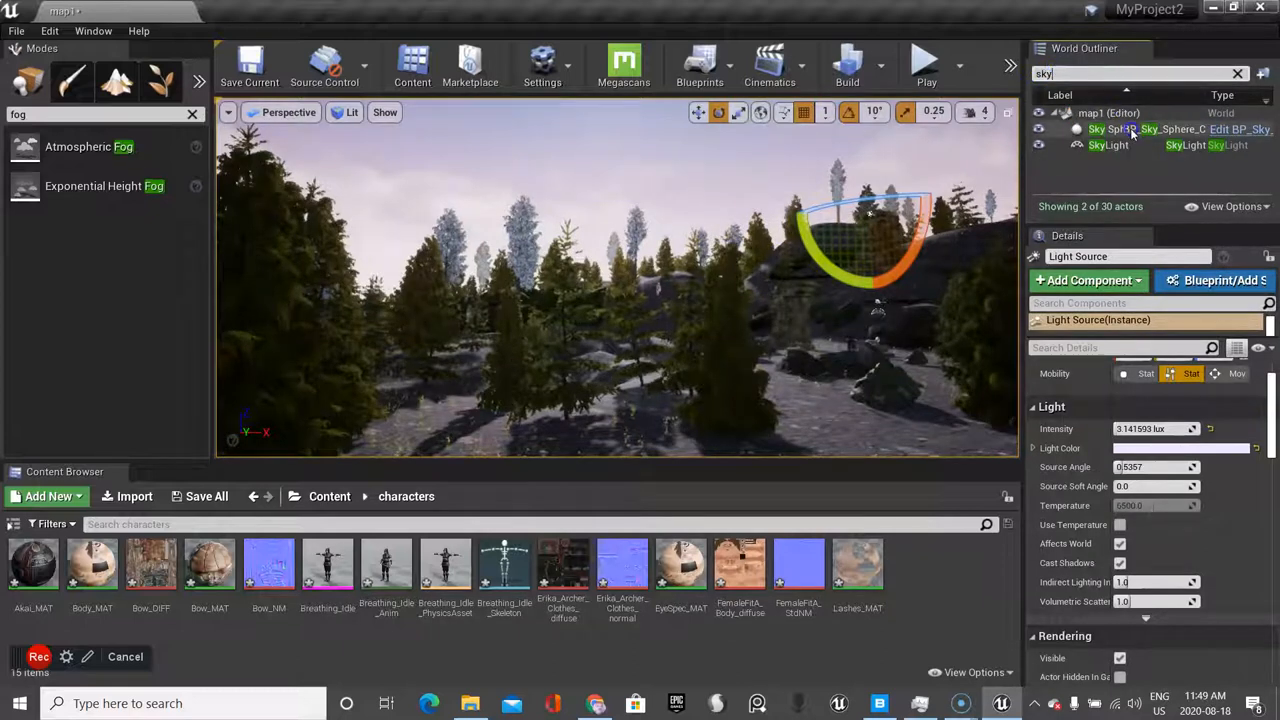
left_click(1090, 132)
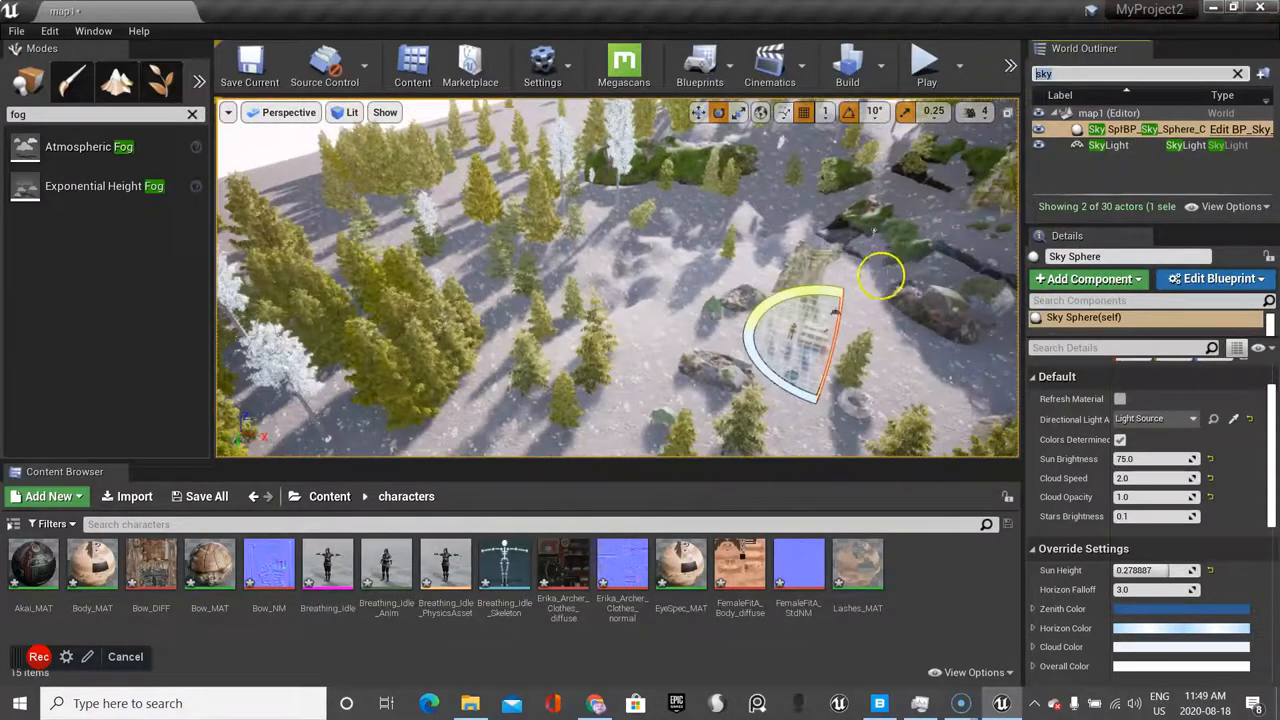
Find the light via 'direc' search, rotate it to shift shadows, and reselect it
left_click(775, 325)
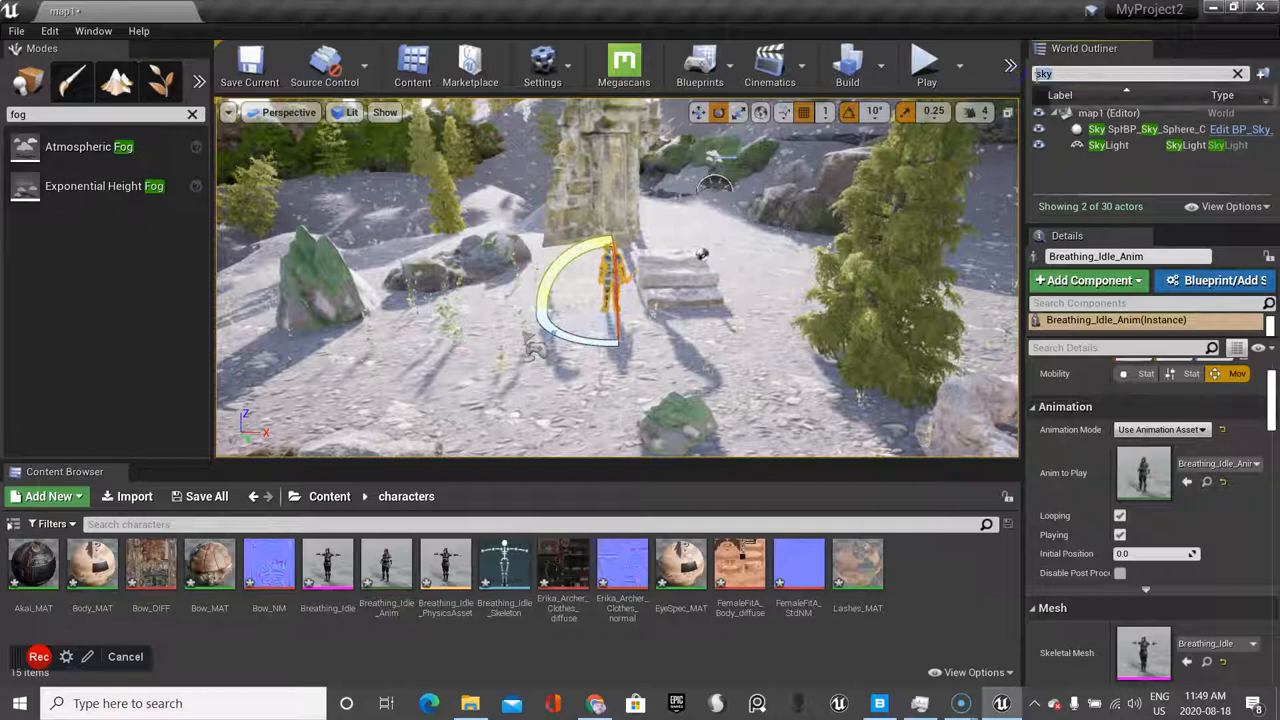
type("direc")
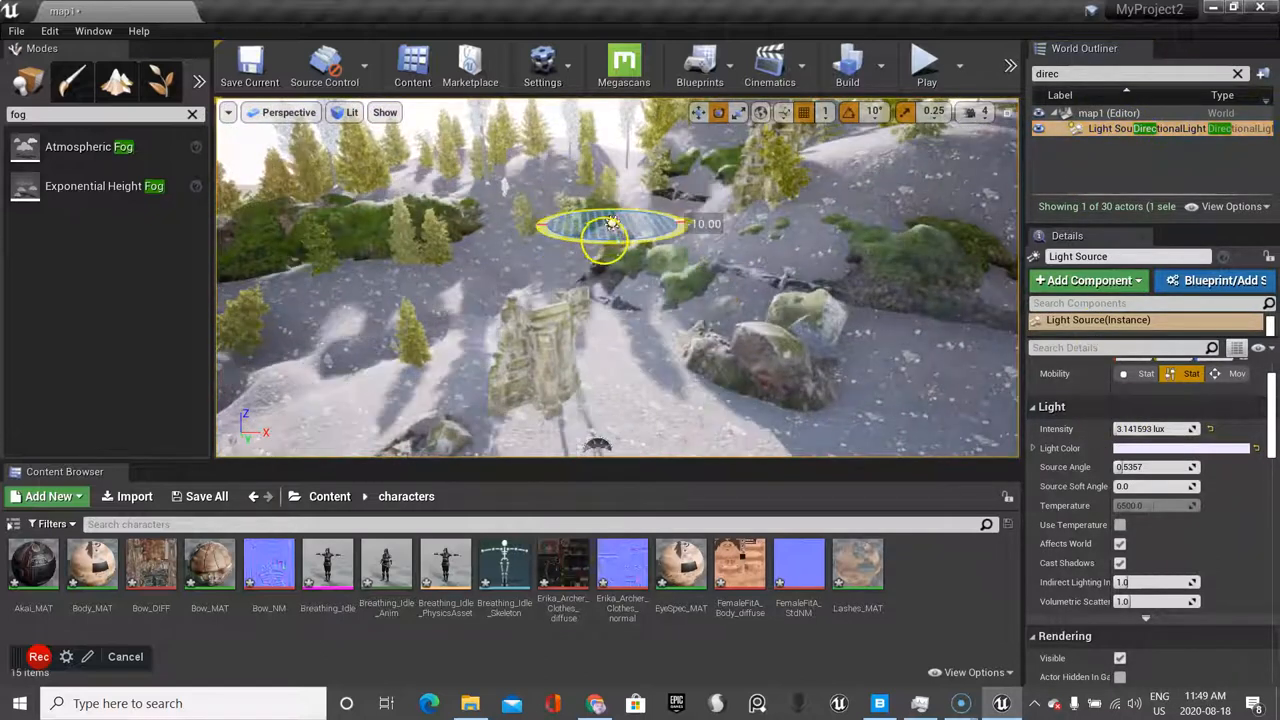
left_click_drag(610, 225, 570, 255)
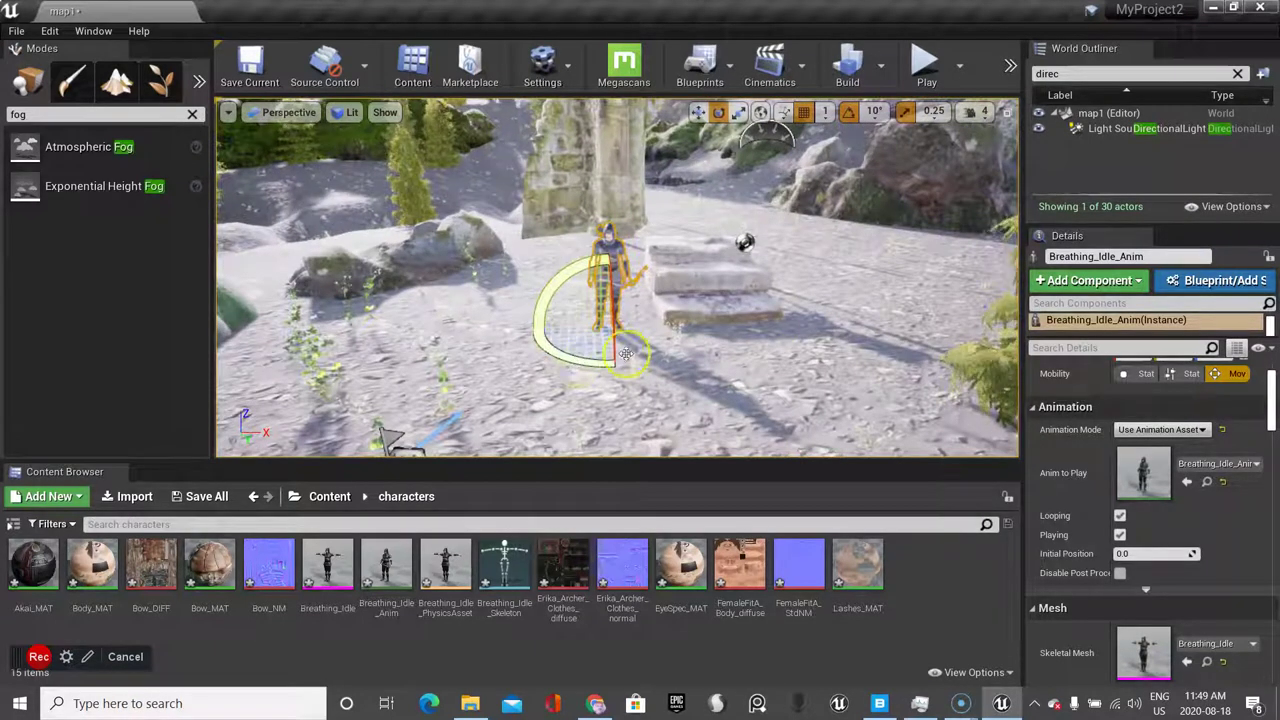
mouse_move(1110, 140)
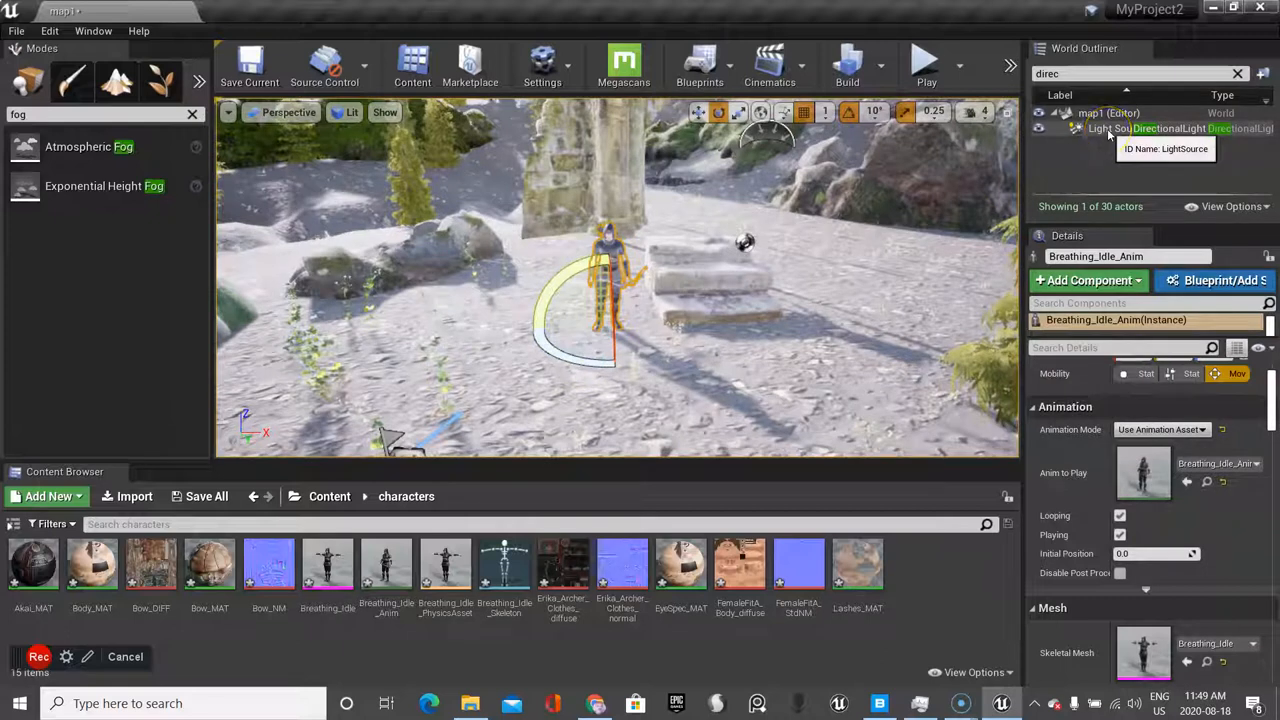
left_click(1110, 128)
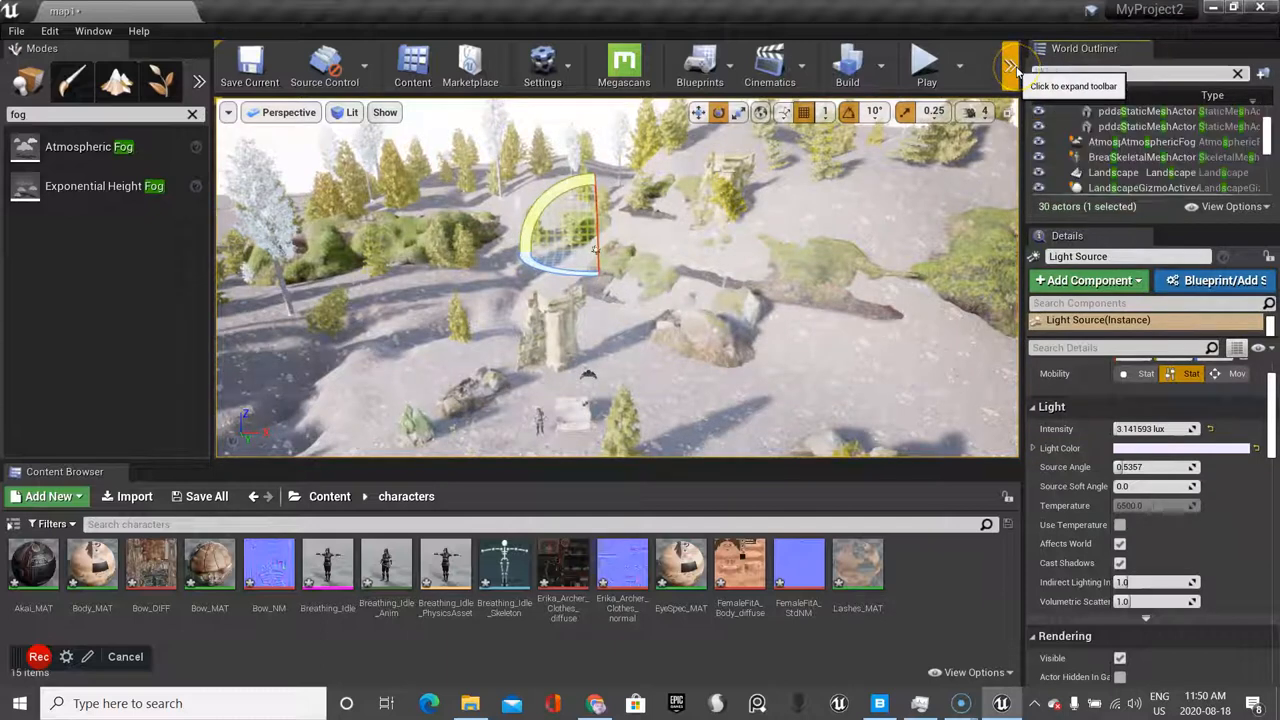
Filter the outliner by 'sky', select the Sky Sphere, and tilt the view to the horizon
type("sky")
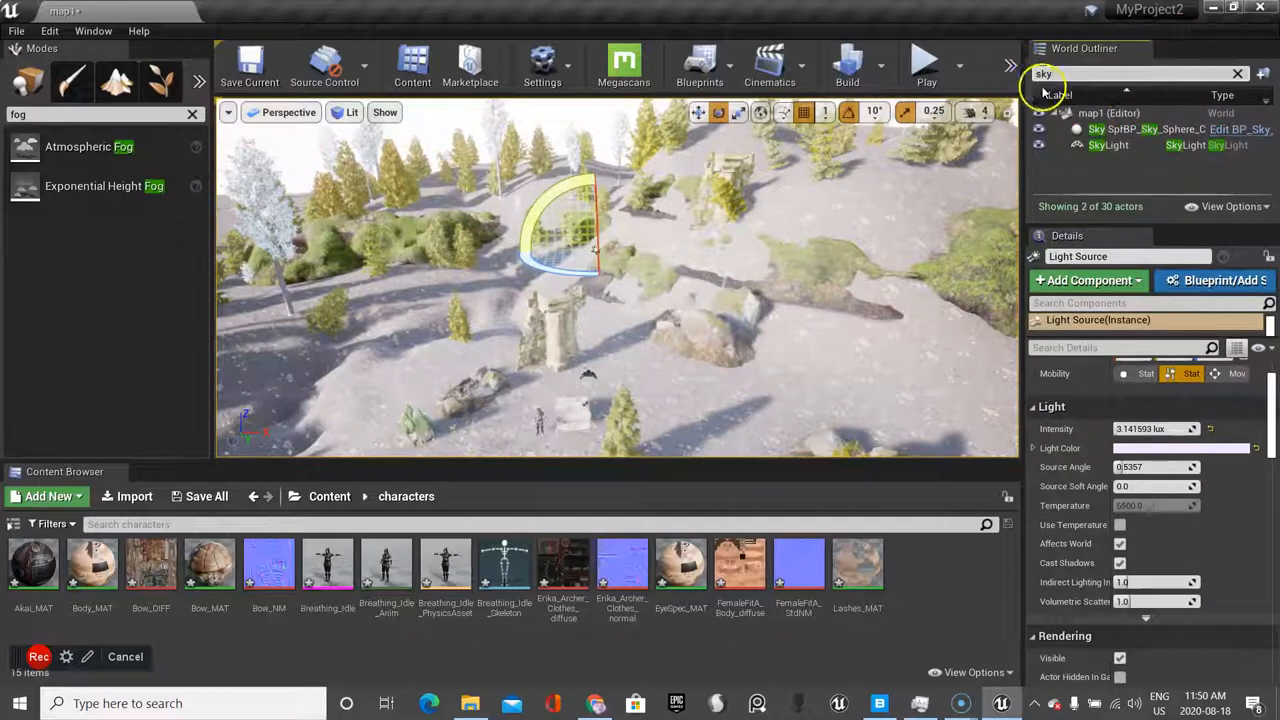
left_click(1095, 128)
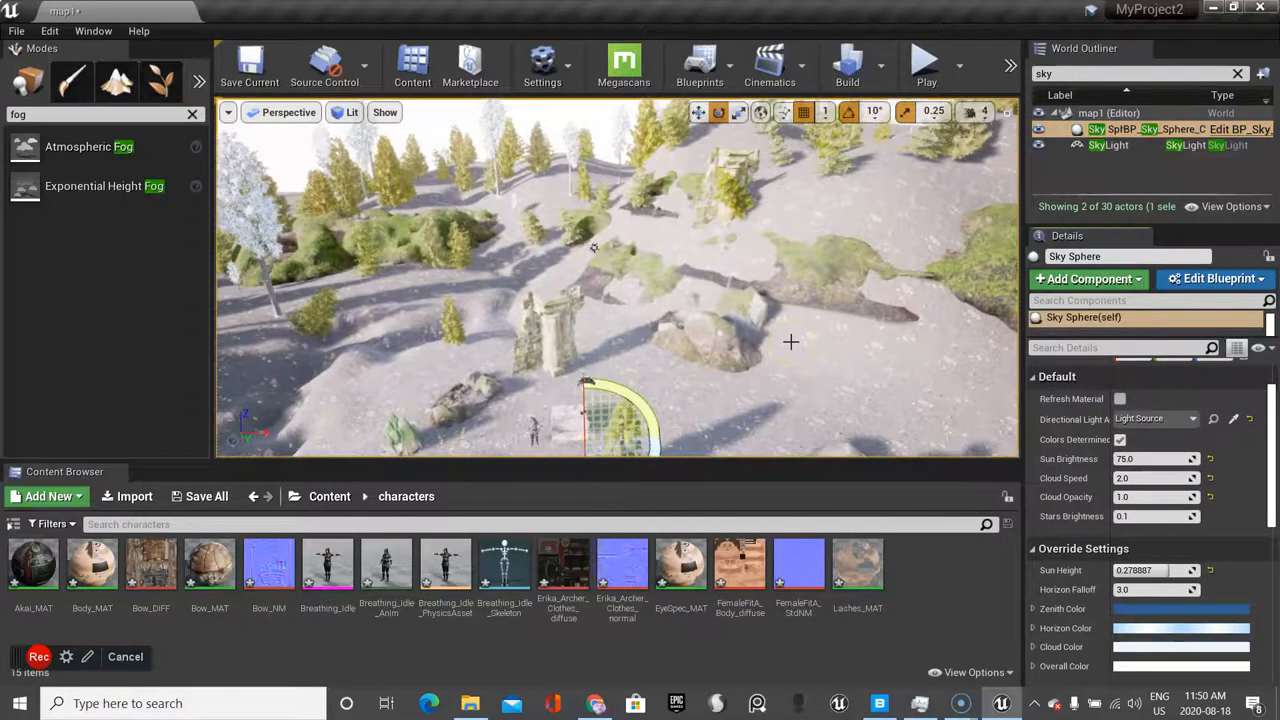
left_click_drag(790, 343, 600, 260)
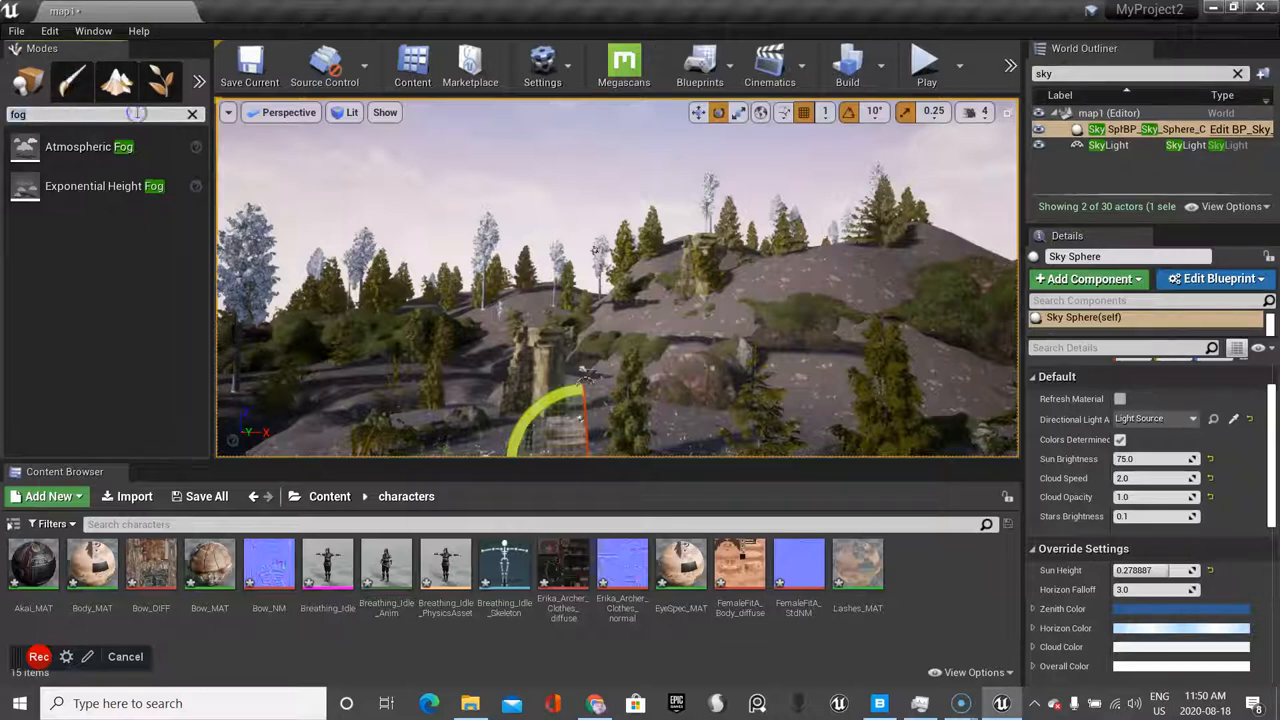
mouse_move(104, 186)
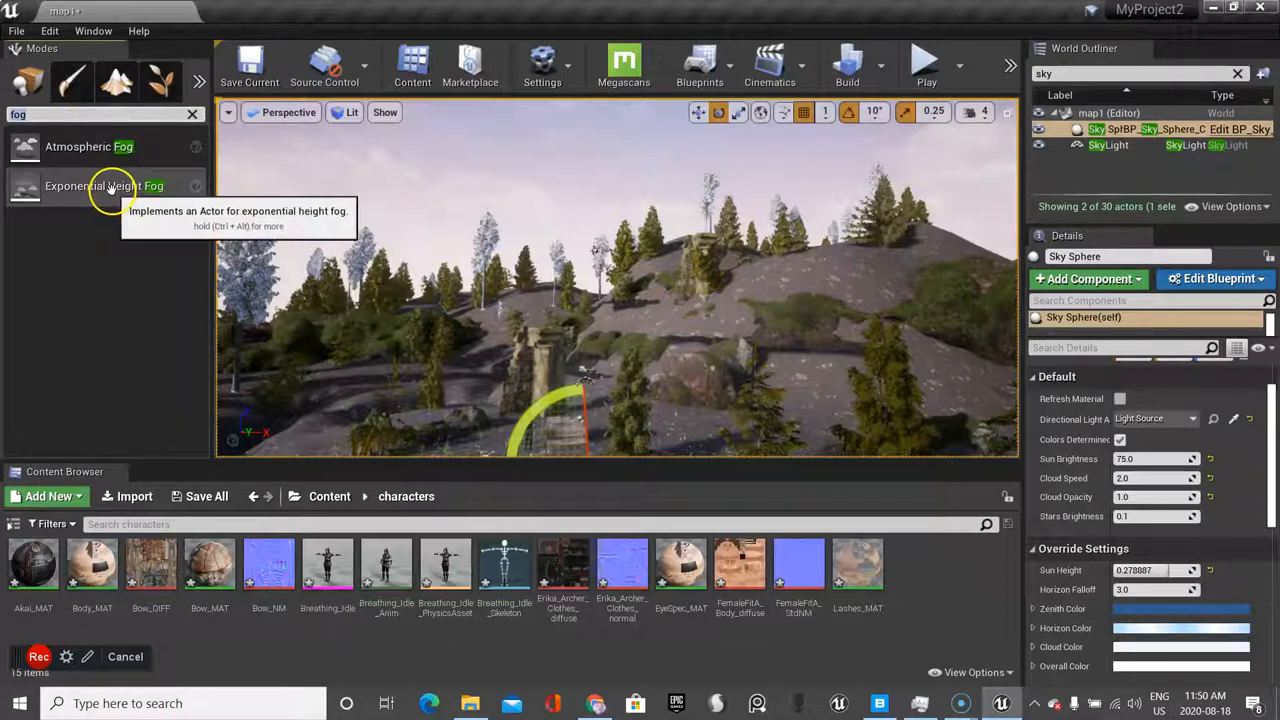
Place Exponential Height Fog in the level and set its Fog Height Falloff to 2.0
left_click(104, 185)
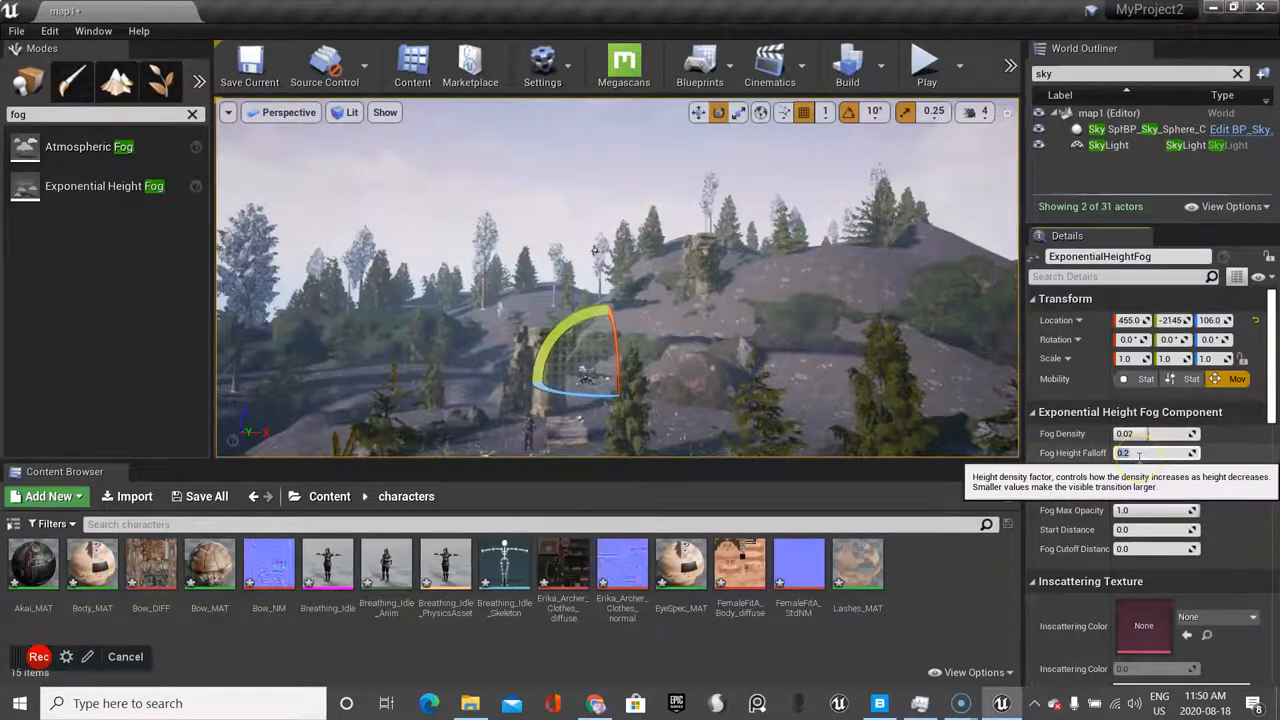
type("2.0")
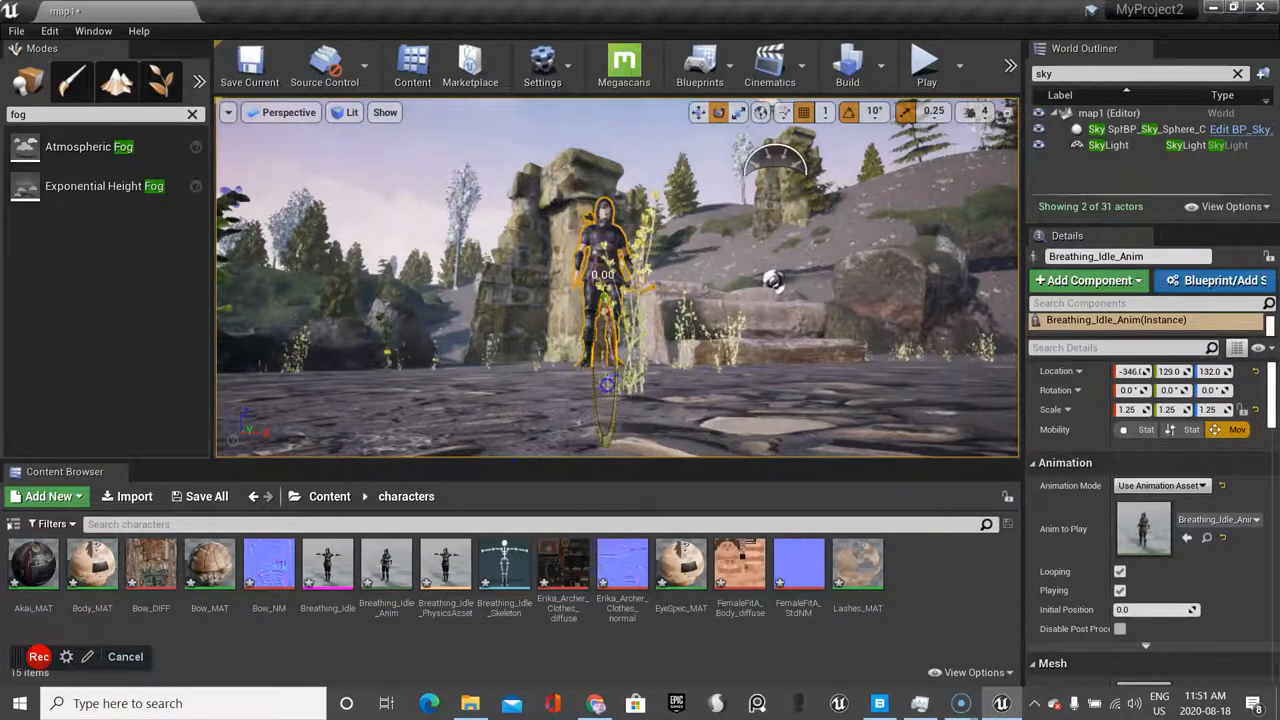
Move the view near the character and select the fog actors via an 'fo' outliner search
left_click_drag(605, 385, 560, 360)
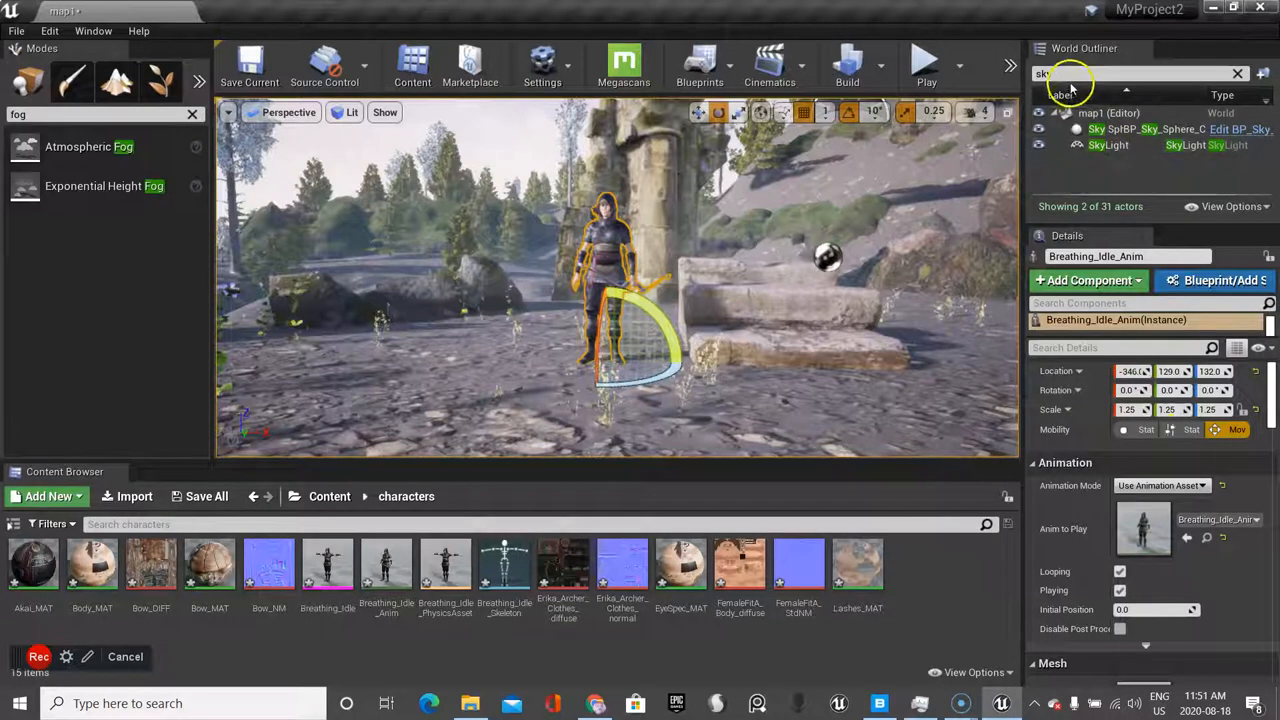
type("fo")
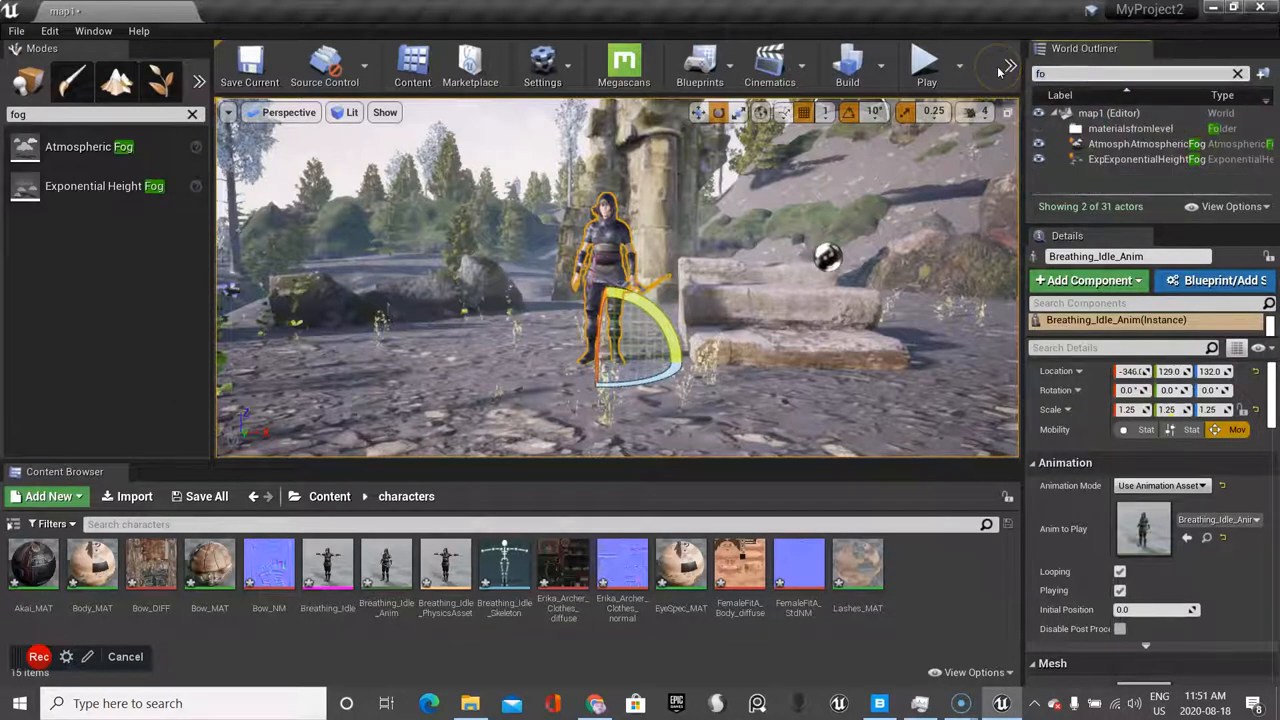
left_click(1124, 143)
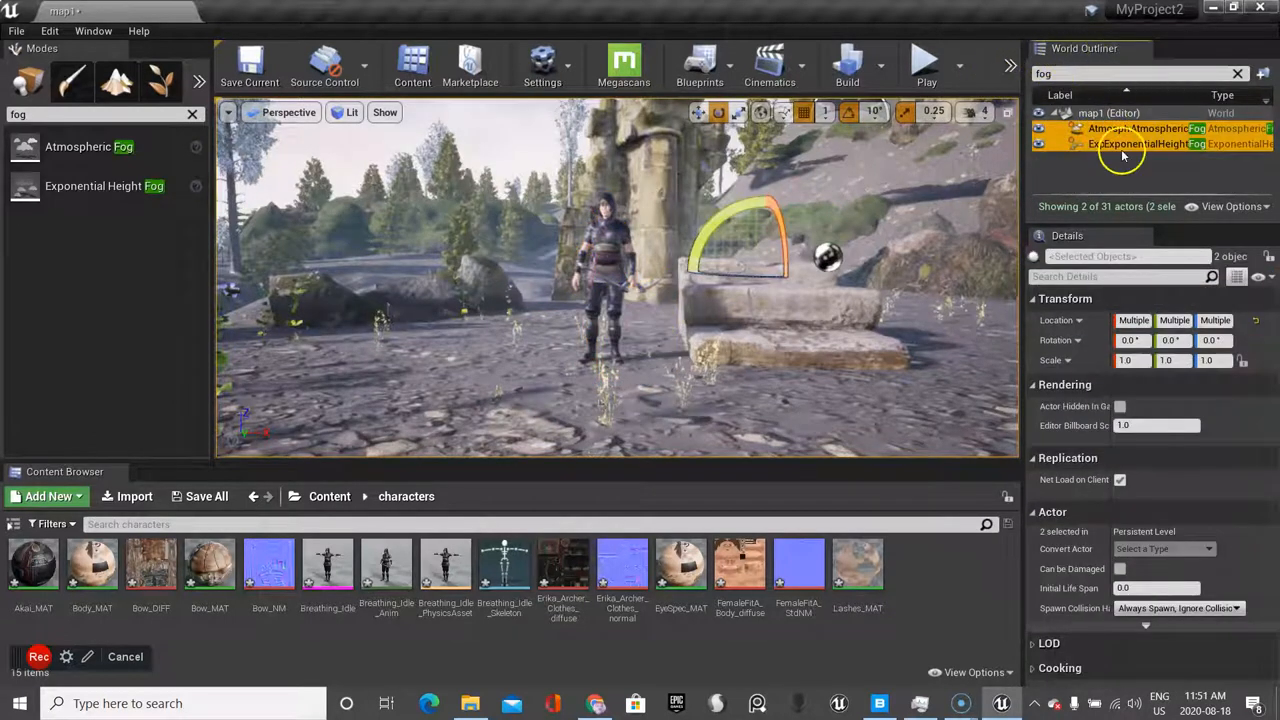
left_click(1150, 158)
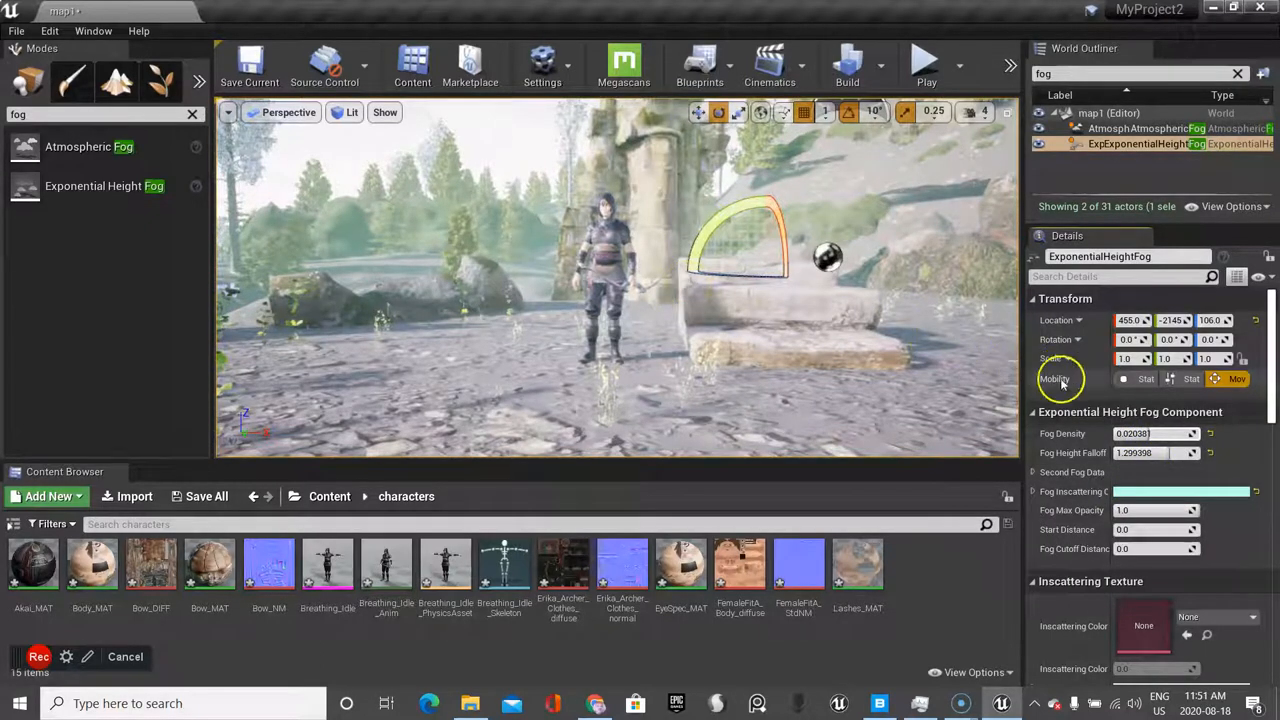
mouse_move(1058, 379)
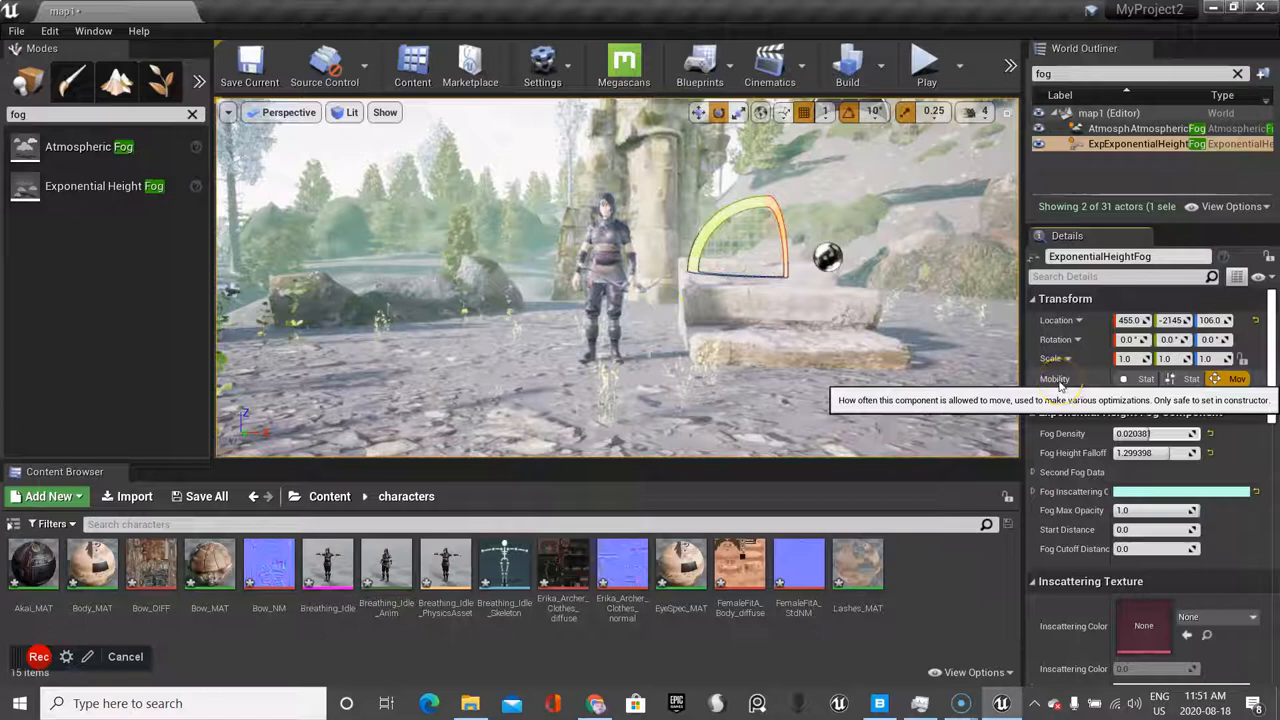